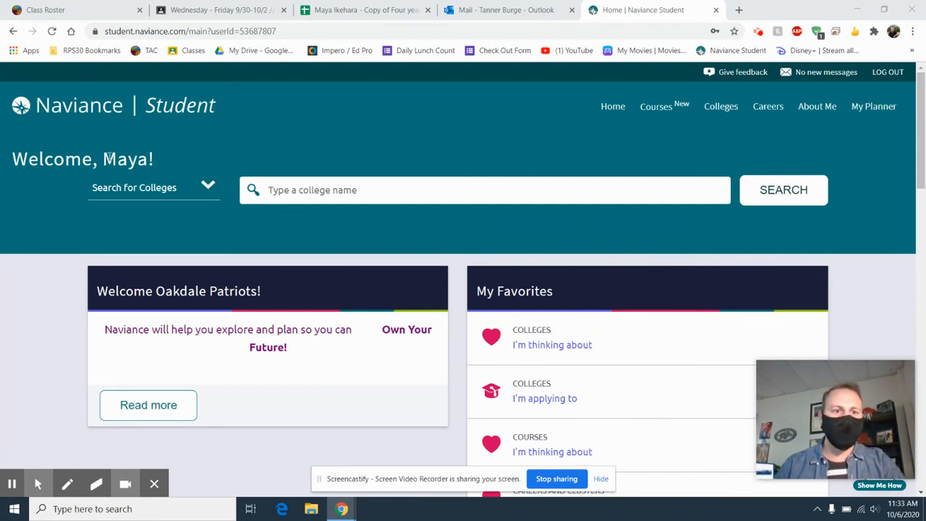
{"action": "mouse_move", "coordinate": [307, 144]}
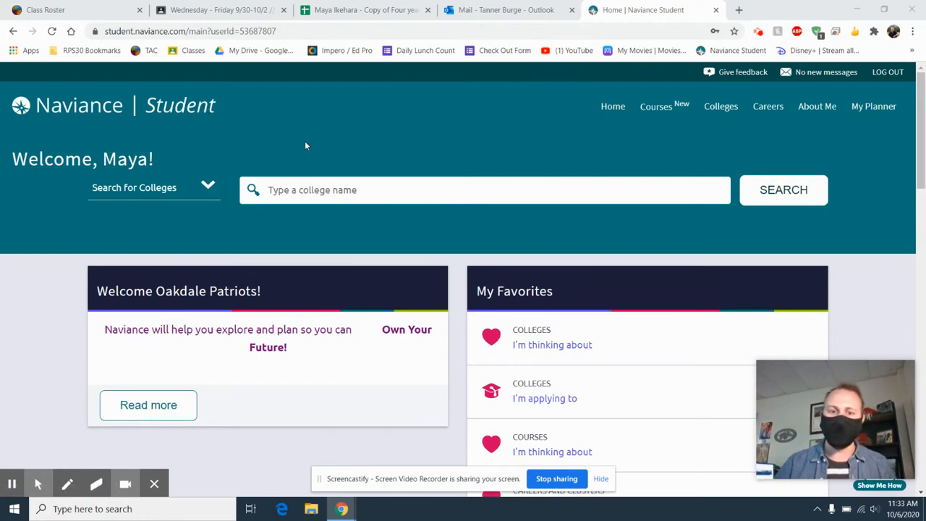
{"action": "mouse_move", "coordinate": [410, 244]}
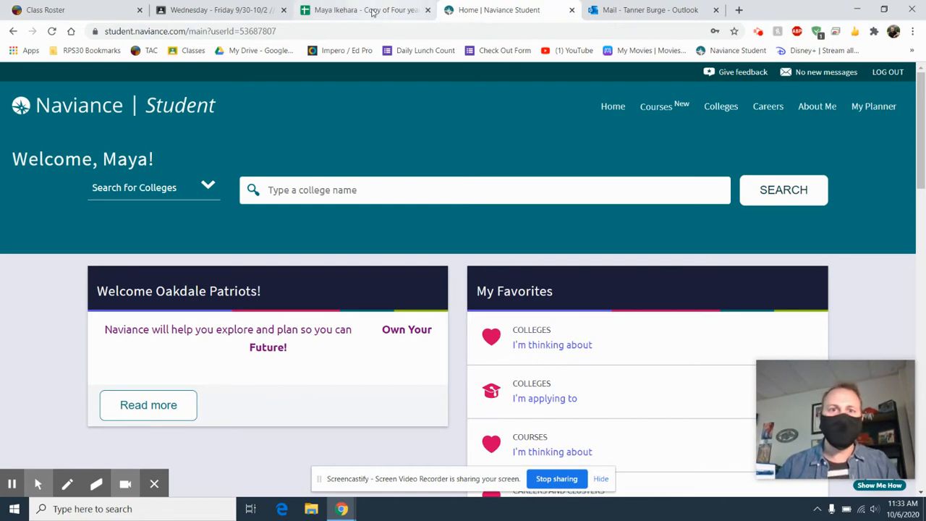
{"action": "mouse_move", "coordinate": [373, 9]}
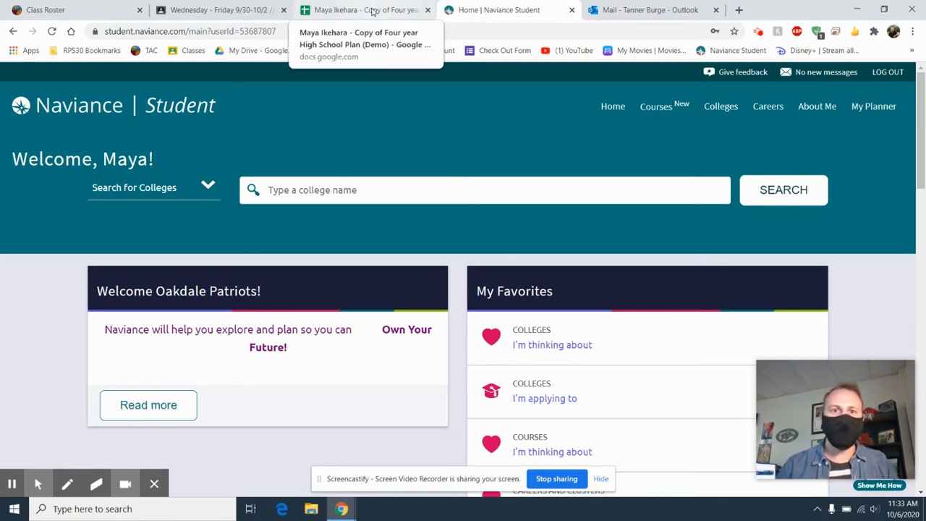
- Bring up the four-year plan spreadsheet and dismiss the Google Drive trash notice
{"action": "left_click", "coordinate": [365, 11]}
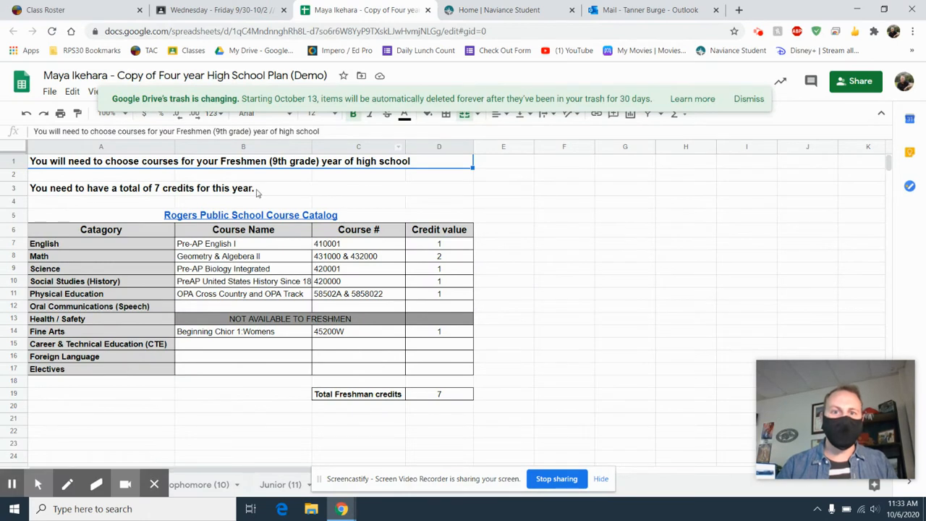
{"action": "left_click", "coordinate": [749, 98]}
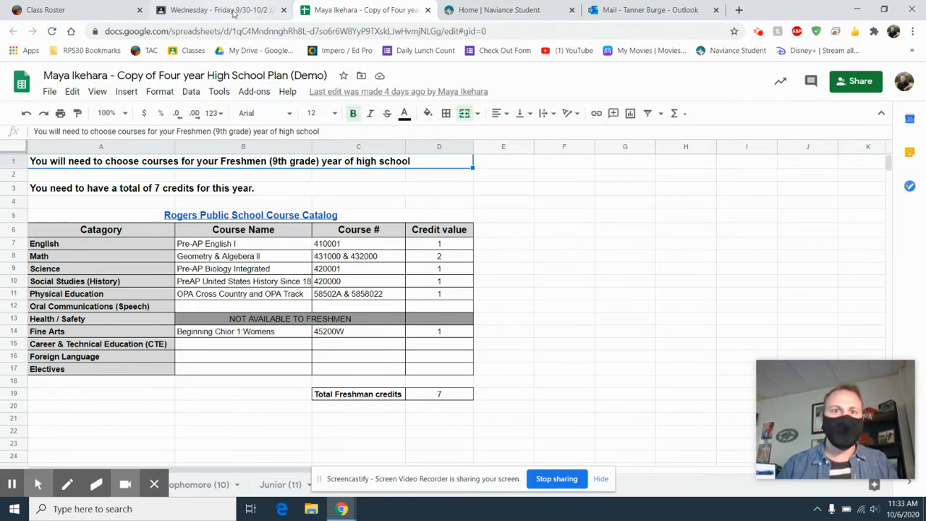
- Show the Important To-Dos and Tasks list on the Naviance home page
{"action": "left_click", "coordinate": [512, 8]}
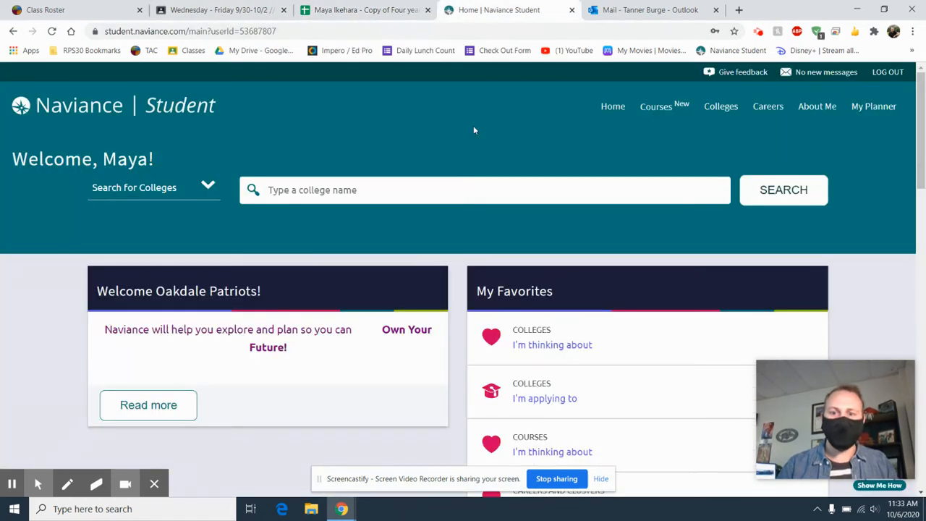
{"action": "mouse_move", "coordinate": [576, 149]}
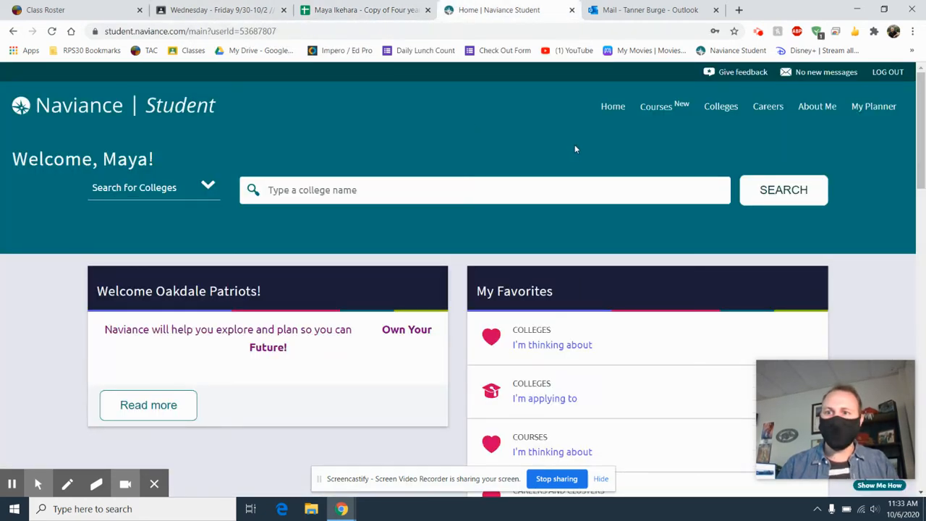
{"action": "scroll", "scroll_direction": "down", "scroll_amount": 3}
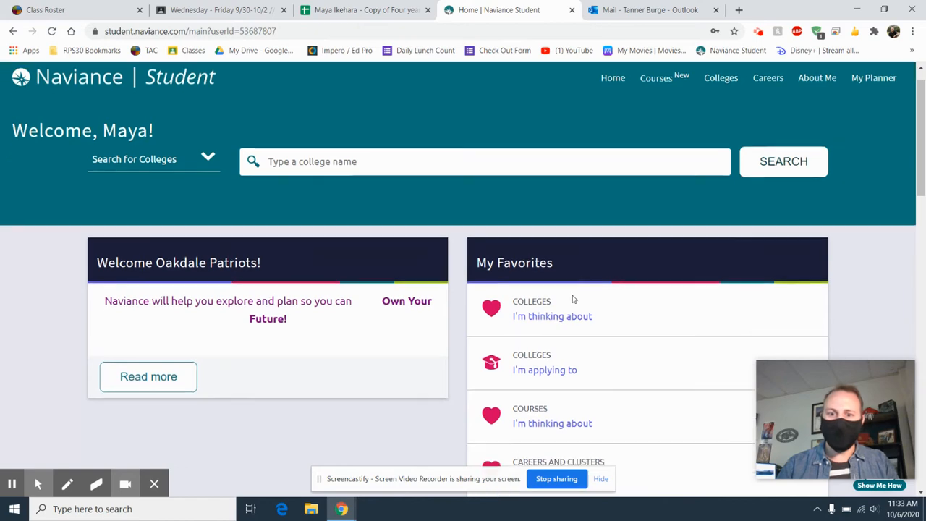
{"action": "scroll", "scroll_direction": "down", "scroll_amount": 3}
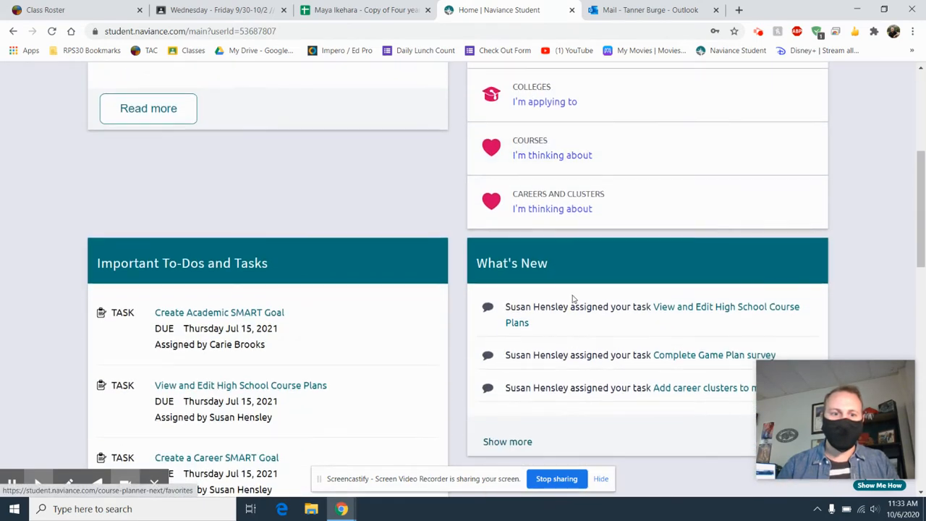
{"action": "scroll", "scroll_direction": "down", "scroll_amount": 3}
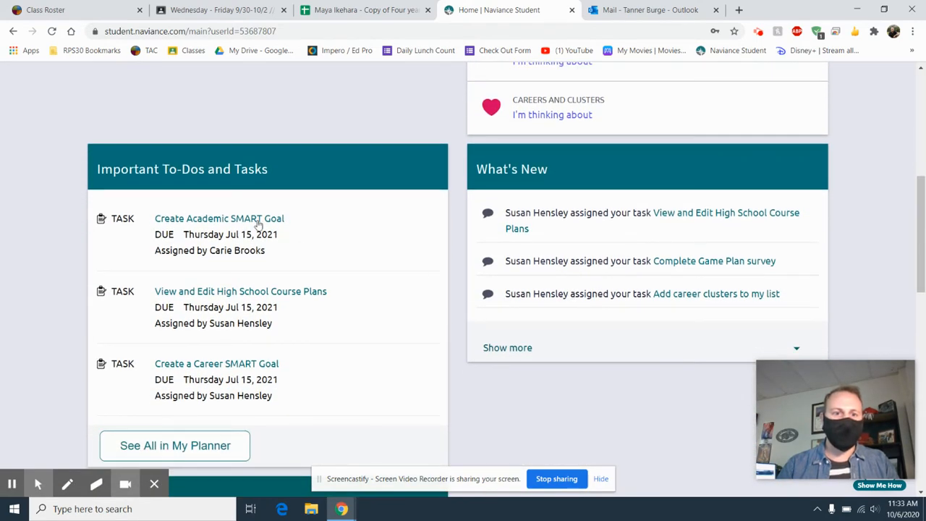
{"action": "mouse_move", "coordinate": [253, 263]}
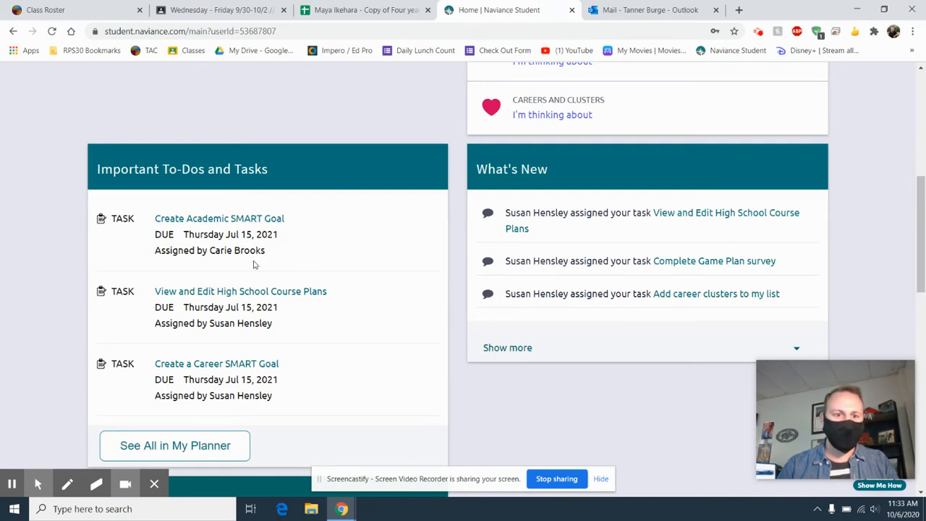
{"action": "mouse_move", "coordinate": [237, 296]}
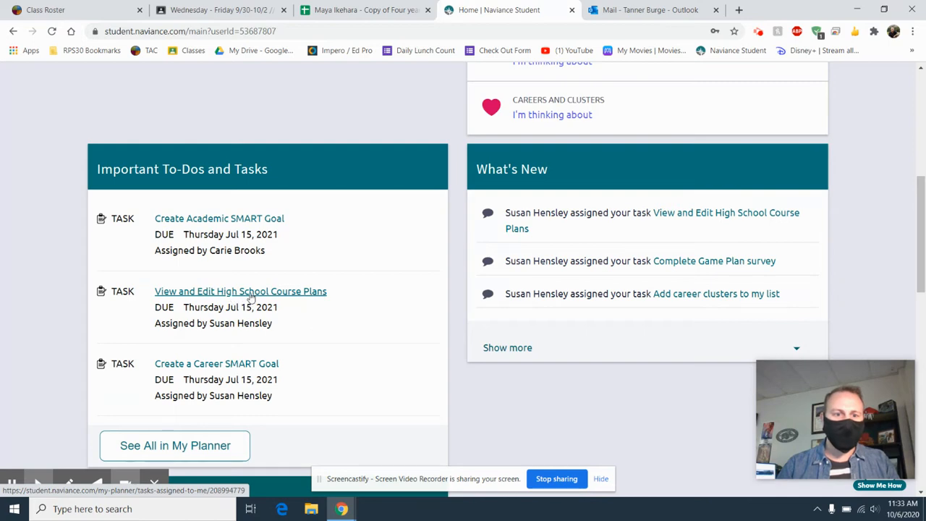
- Open the 'View and Edit High School Course Plans' task, marked not started
{"action": "left_click", "coordinate": [240, 291]}
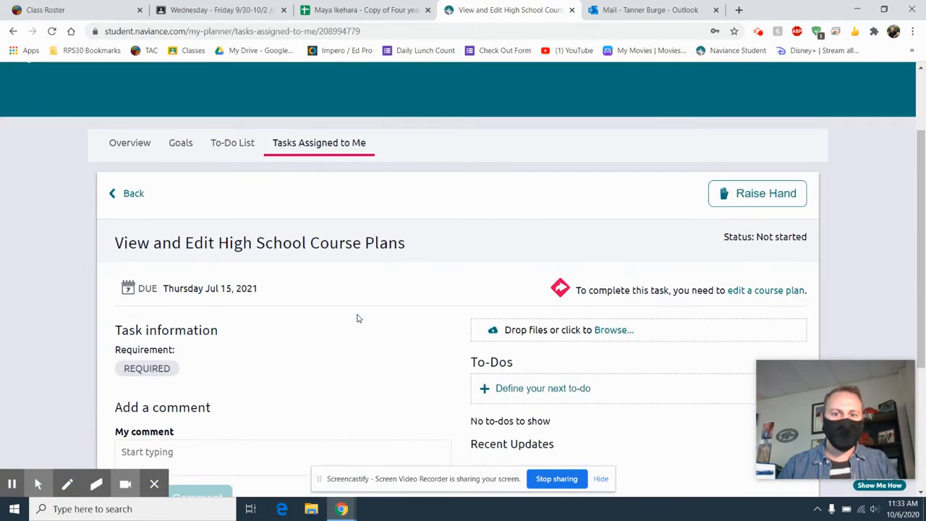
{"action": "scroll", "scroll_direction": "down", "scroll_amount": 3}
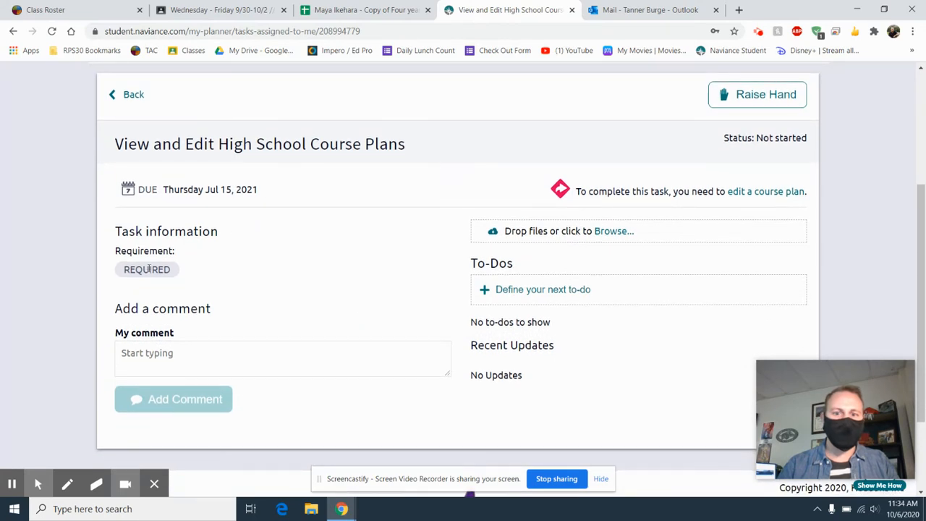
{"action": "mouse_move", "coordinate": [572, 235]}
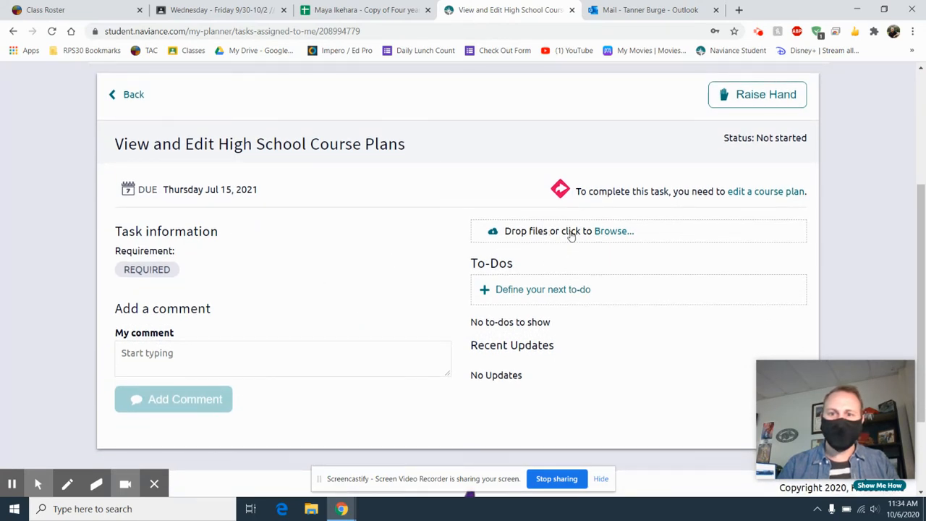
{"action": "mouse_move", "coordinate": [587, 232]}
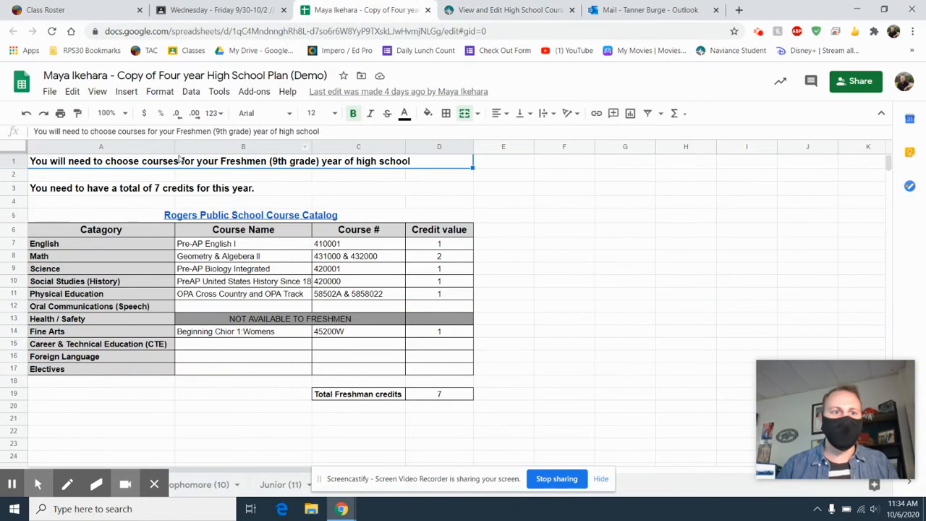
- Download the plan spreadsheet as Microsoft Excel (.xlsx) and return to the Naviance task
{"action": "left_click", "coordinate": [49, 92]}
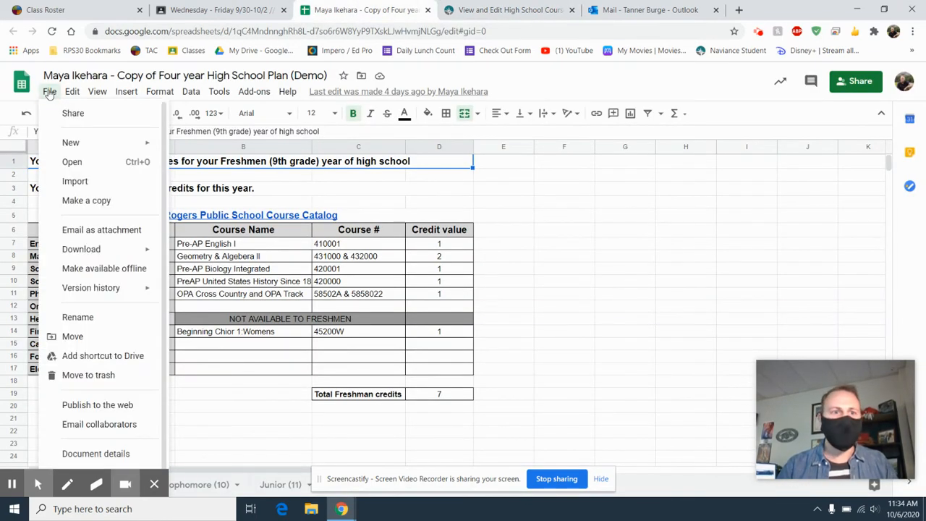
{"action": "mouse_move", "coordinate": [105, 249]}
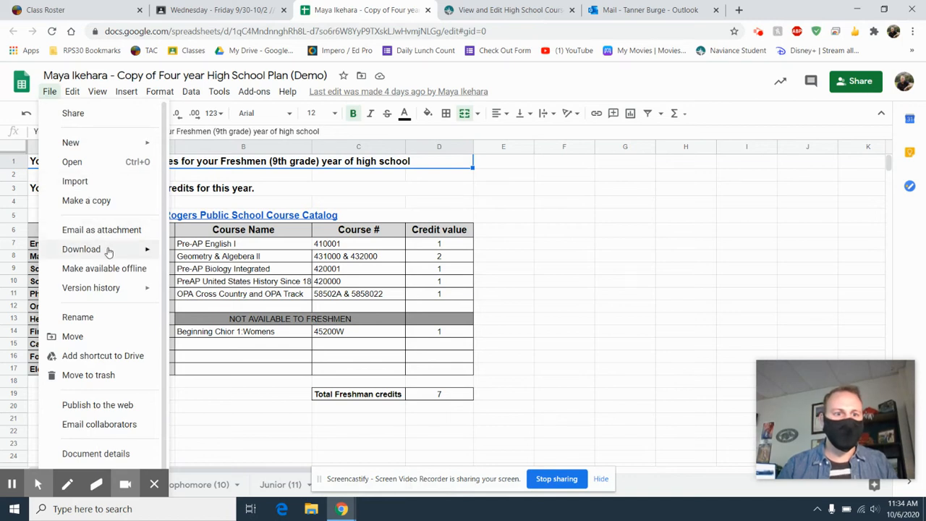
{"action": "left_click", "coordinate": [81, 249]}
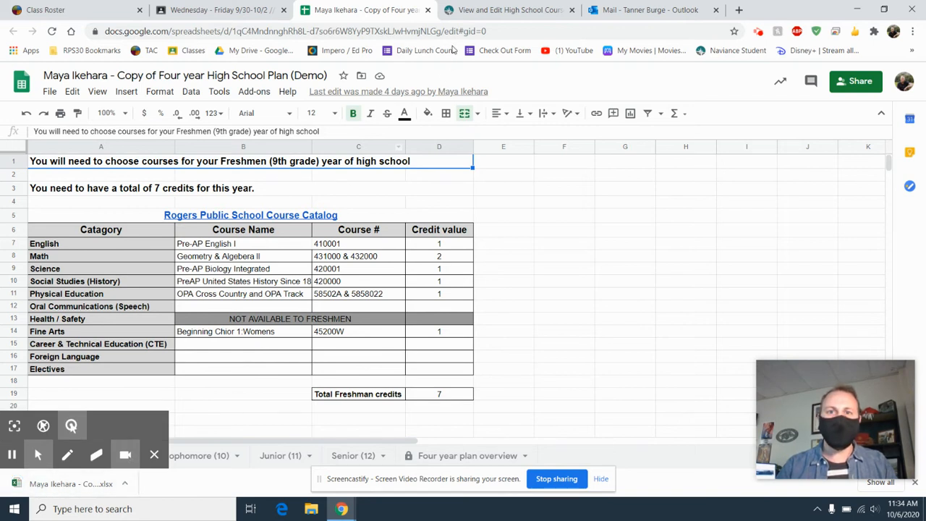
{"action": "mouse_move", "coordinate": [507, 10]}
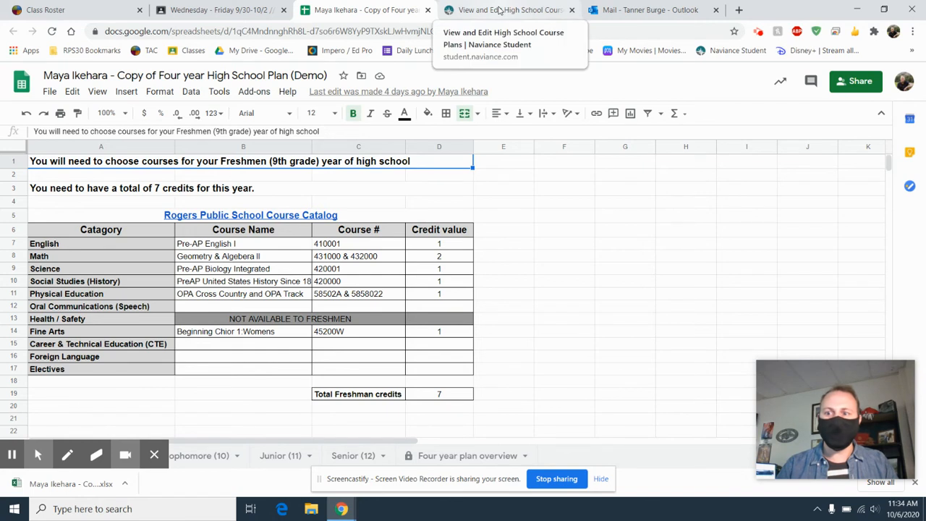
{"action": "left_click", "coordinate": [506, 8]}
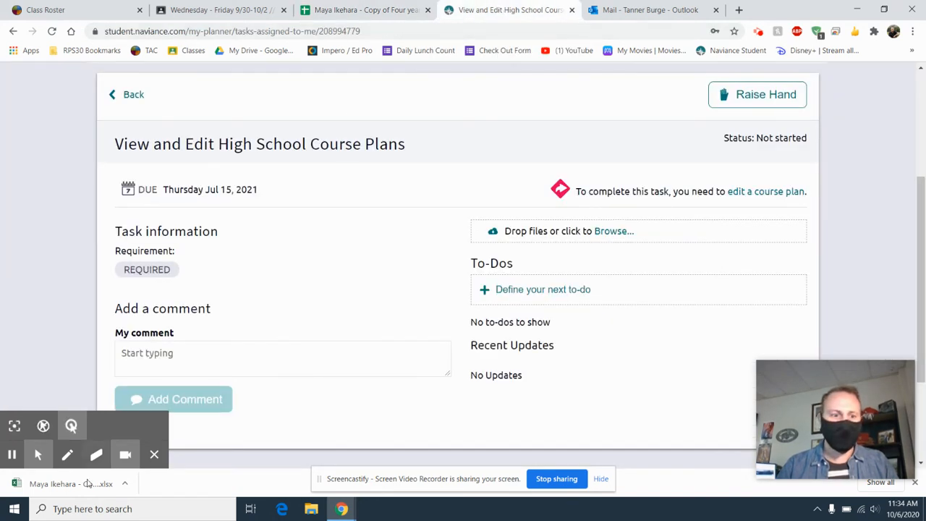
- Upload Four year High School Plan (Demo).xlsx to the task by dropping it on the Browse area
{"action": "left_click_drag", "start_coordinate": [87, 483], "coordinate": [390, 263]}
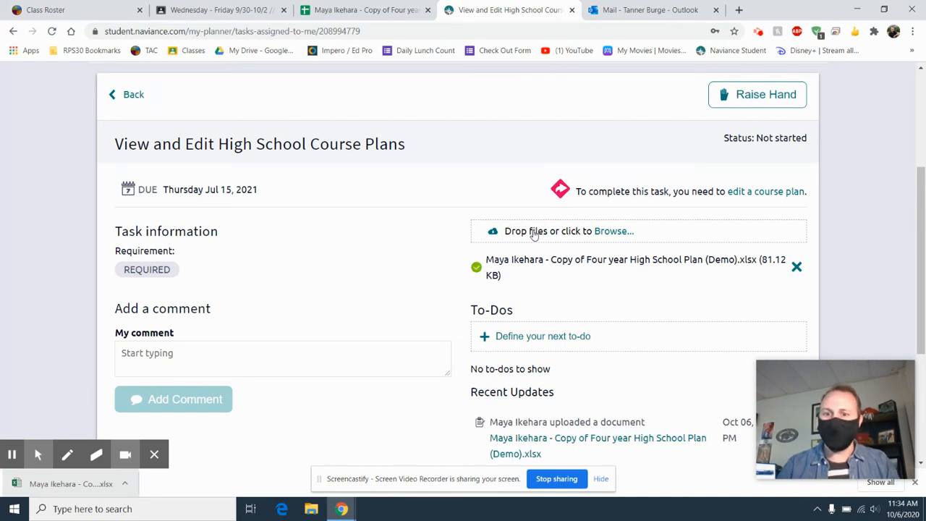
{"action": "scroll", "scroll_direction": "down", "scroll_amount": 3}
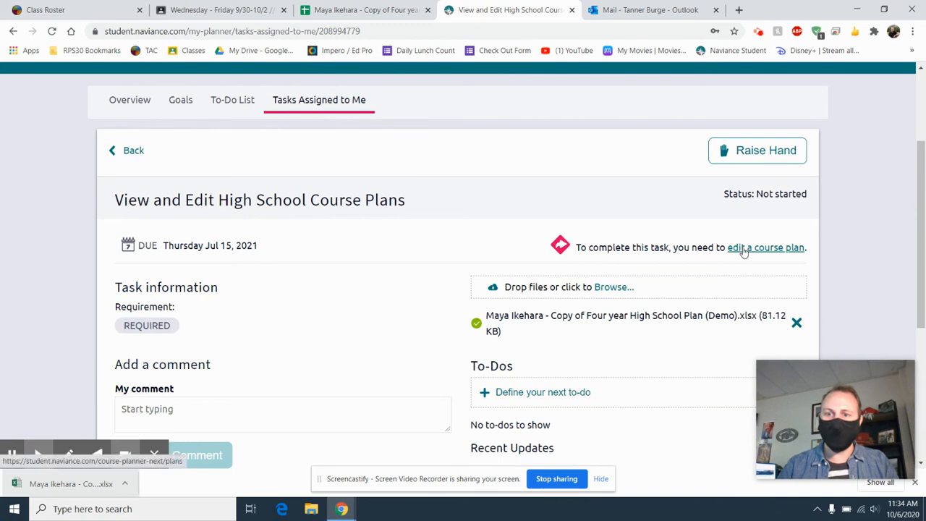
- Open Manage Course Plans via the 'edit a course plan' link and review its empty plan lists
{"action": "left_click", "coordinate": [766, 247]}
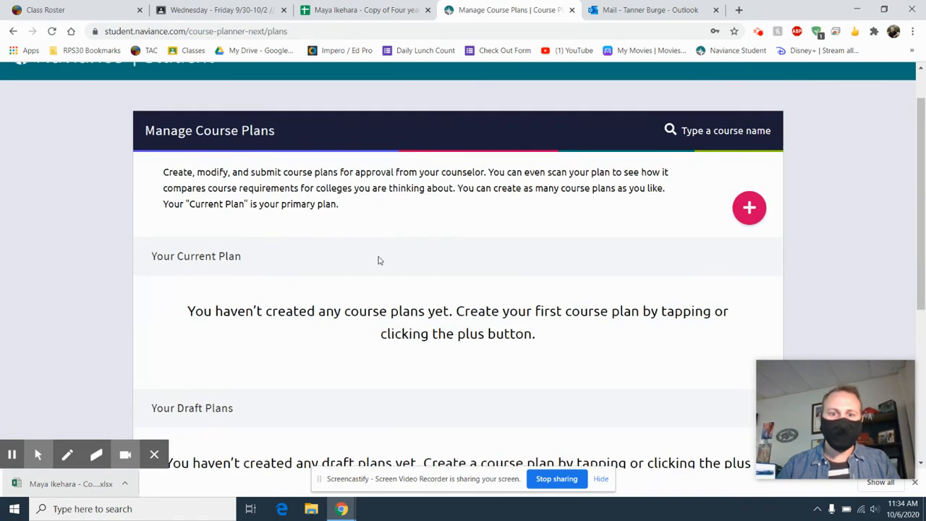
{"action": "scroll", "scroll_direction": "down", "scroll_amount": 3}
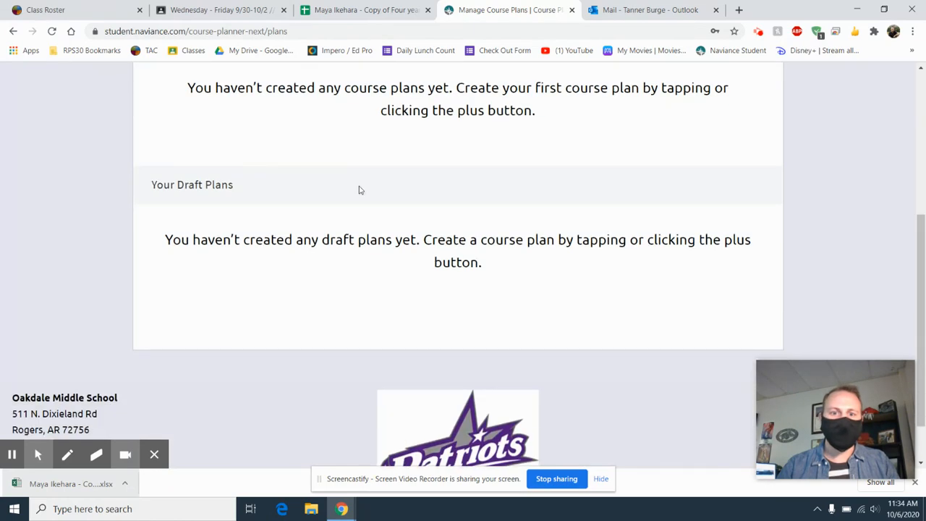
{"action": "scroll", "scroll_direction": "up", "scroll_amount": 3}
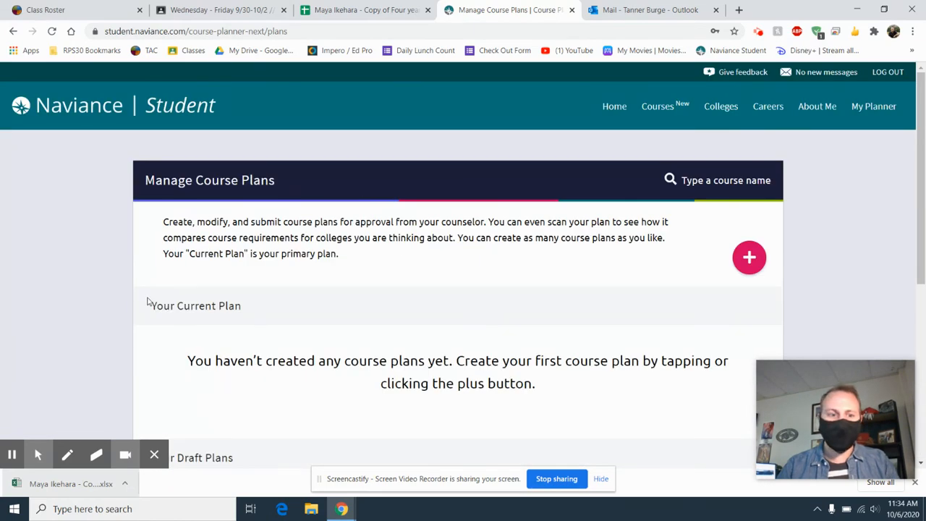